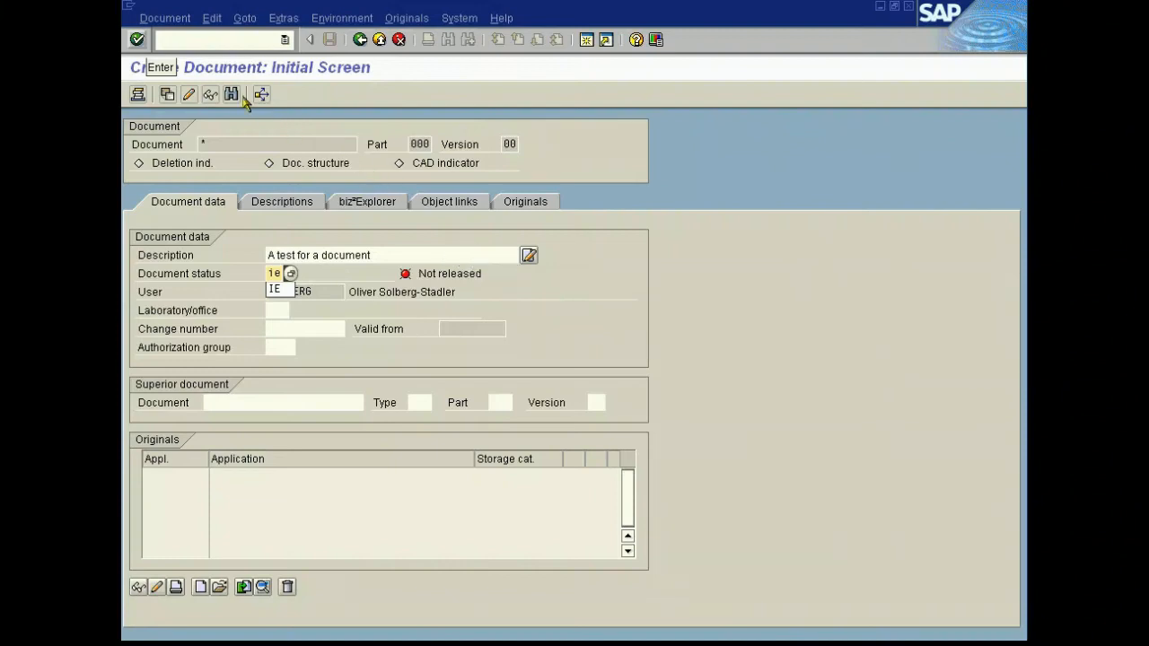
Confirm status In work to reach the document's basic data screen
{"action": "key", "text": "Enter"}
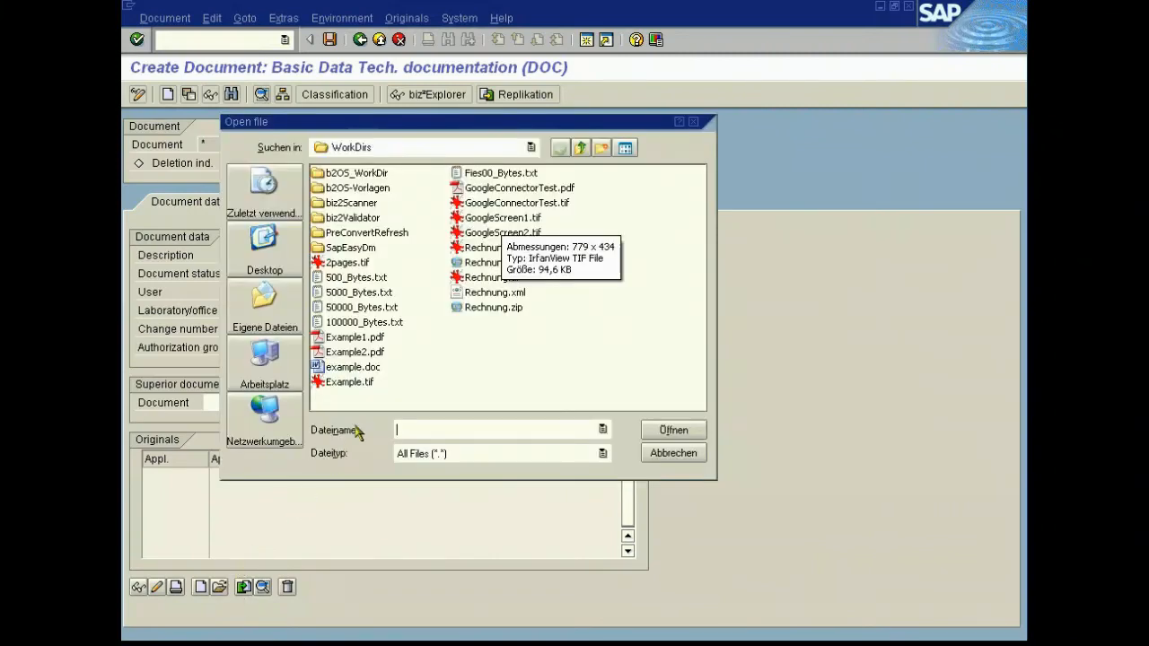
Choose GoogleScreen1.tif in the file dialog and attach it as the original
{"action": "left_click", "coordinate": [504, 217]}
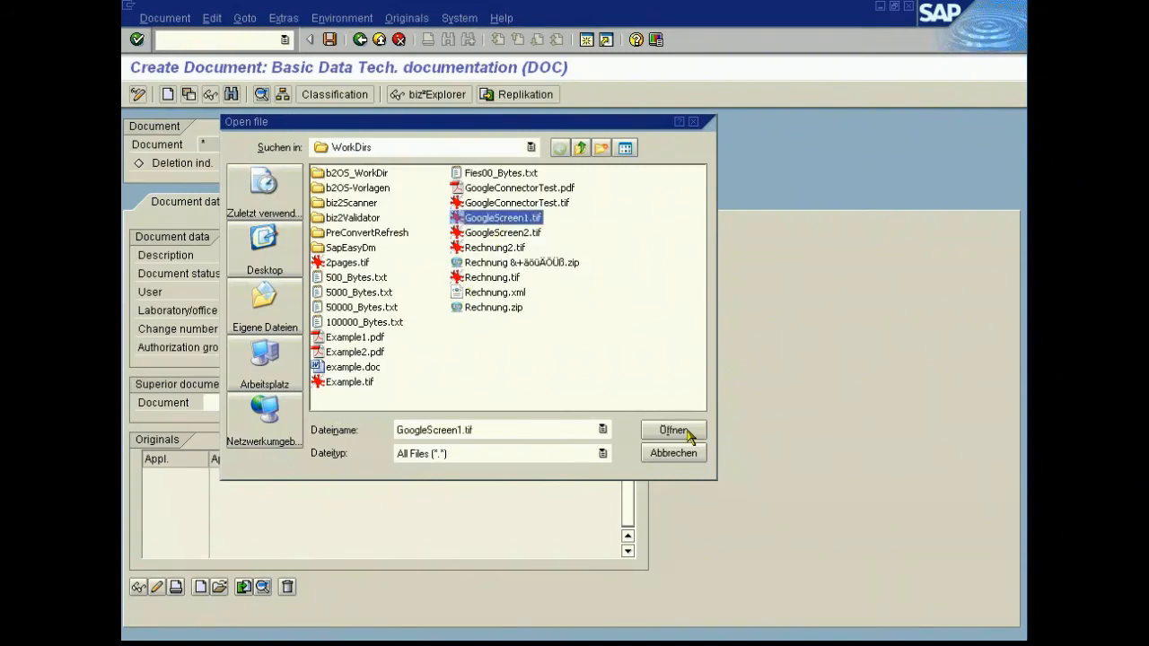
{"action": "left_click", "coordinate": [672, 430]}
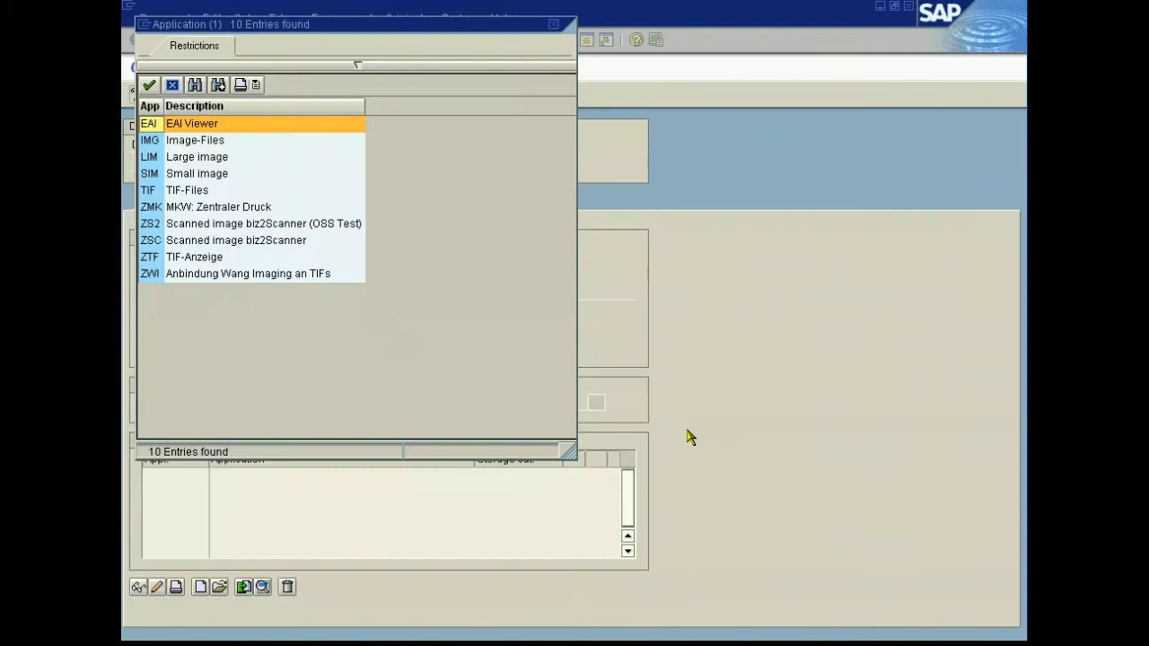
{"action": "mouse_move", "coordinate": [416, 298]}
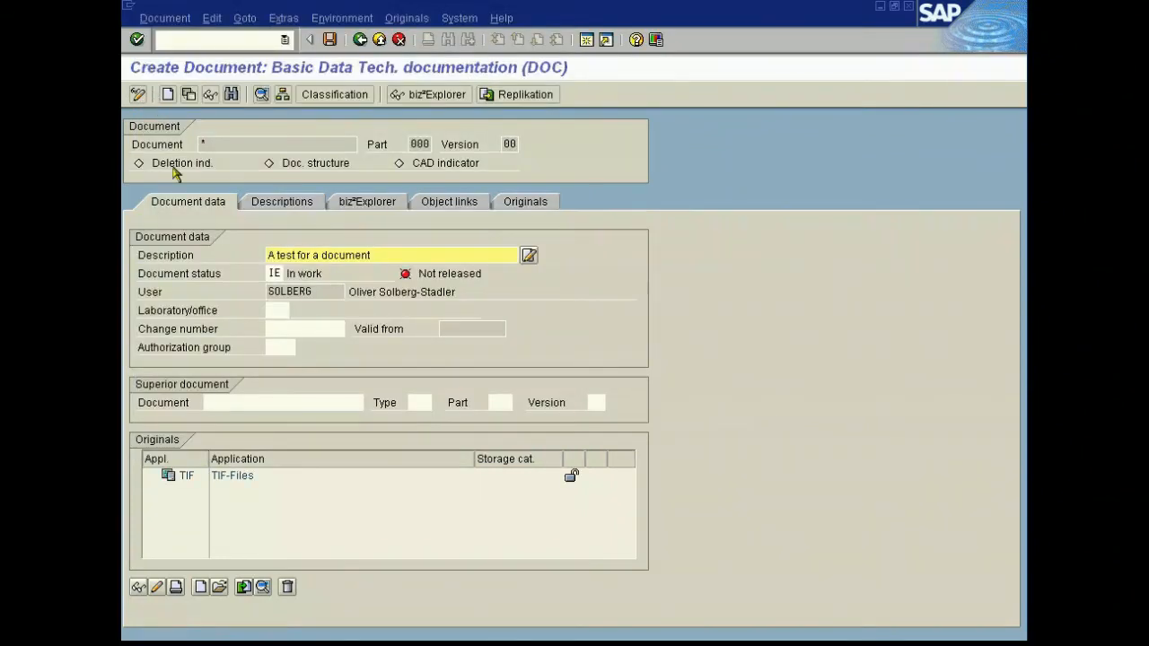
Check the TIF original into storage category B2A_KPRO1 via Transfer and copy
{"action": "left_click", "coordinate": [232, 474]}
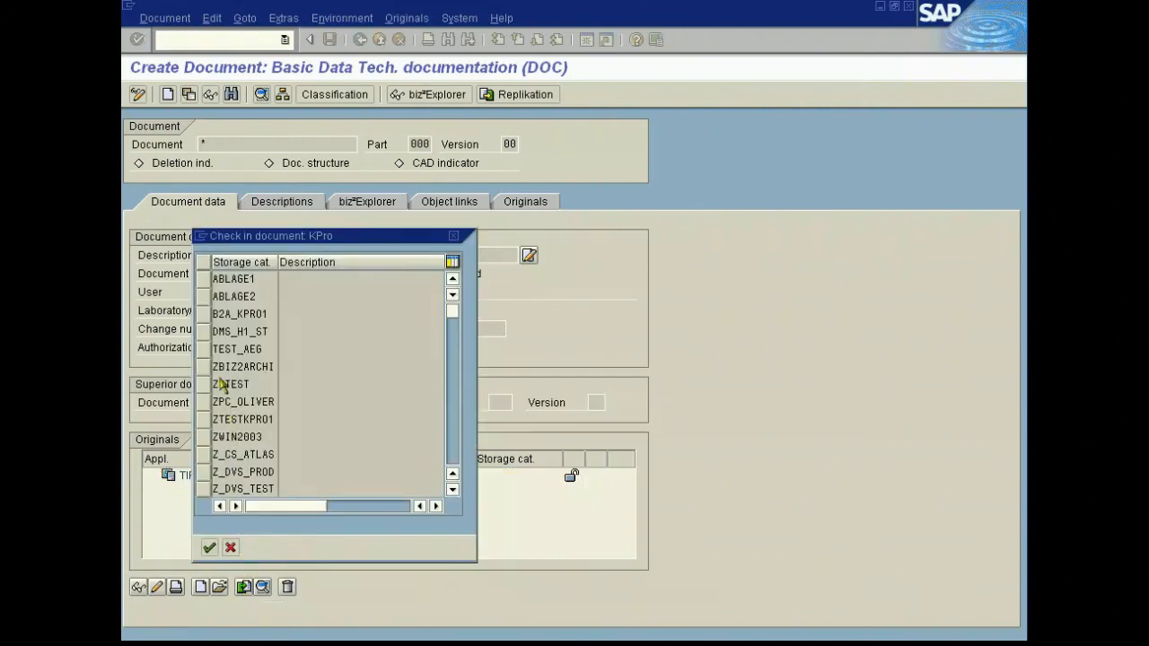
{"action": "left_click", "coordinate": [240, 314]}
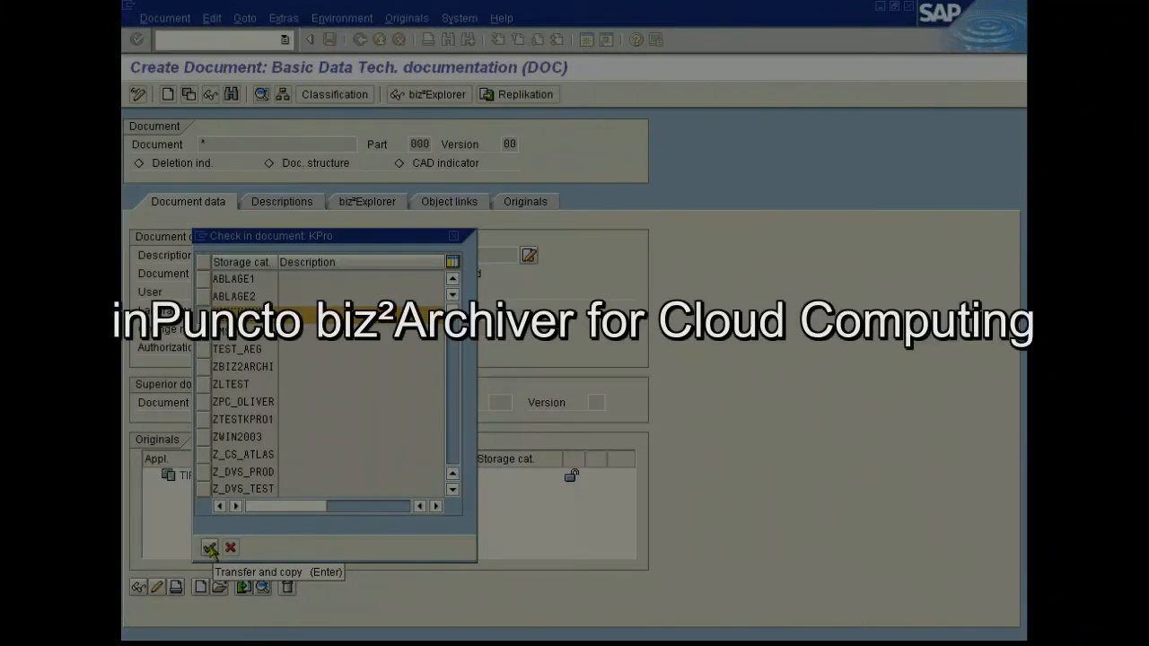
{"action": "left_click", "coordinate": [241, 313]}
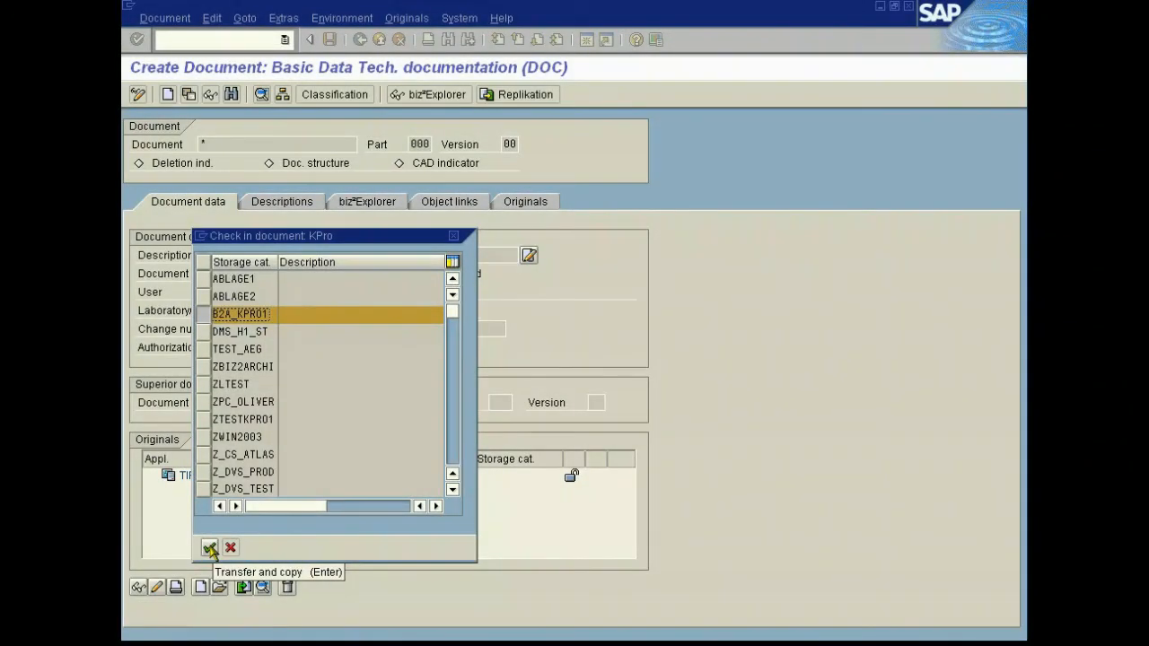
{"action": "left_click", "coordinate": [209, 548]}
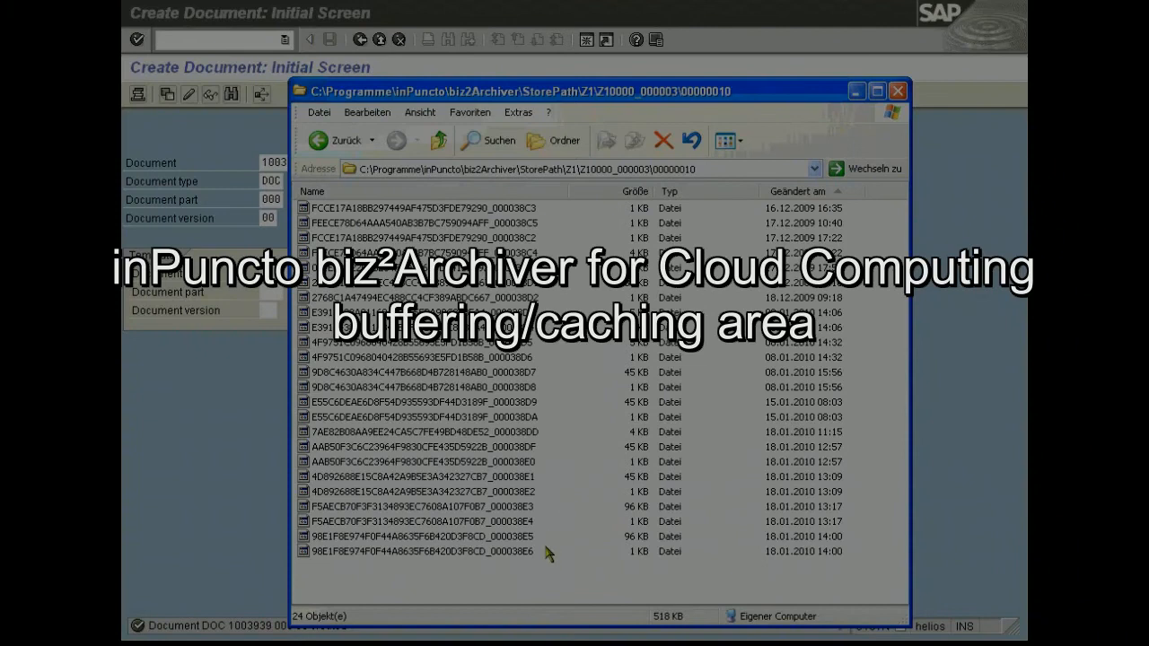
{"action": "mouse_move", "coordinate": [541, 574]}
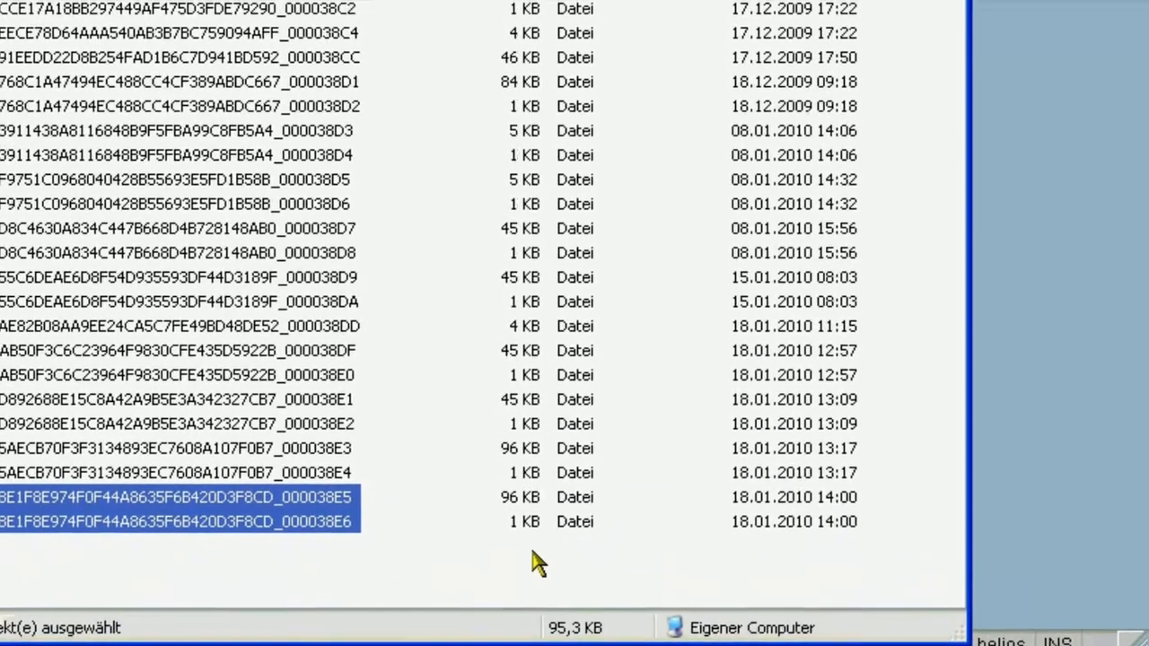
Scroll the StorePath folder down to the newest files dated 18.01.2010 14:00
{"action": "scroll", "scroll_direction": "down", "scroll_amount": 3}
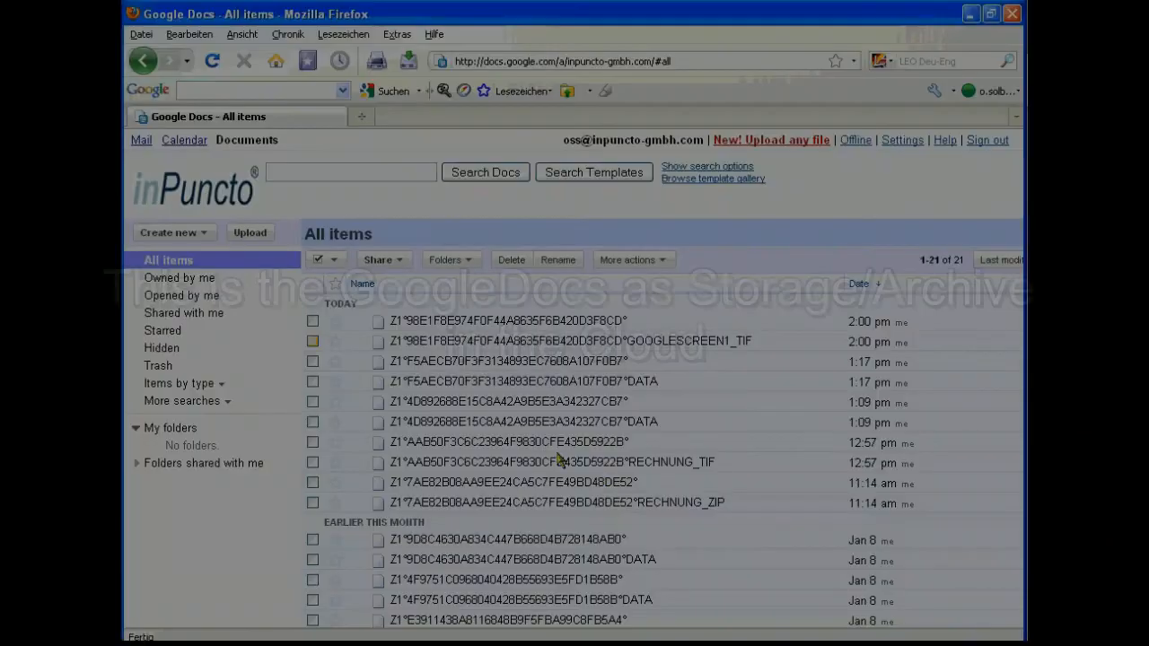
{"action": "left_click", "coordinate": [312, 341]}
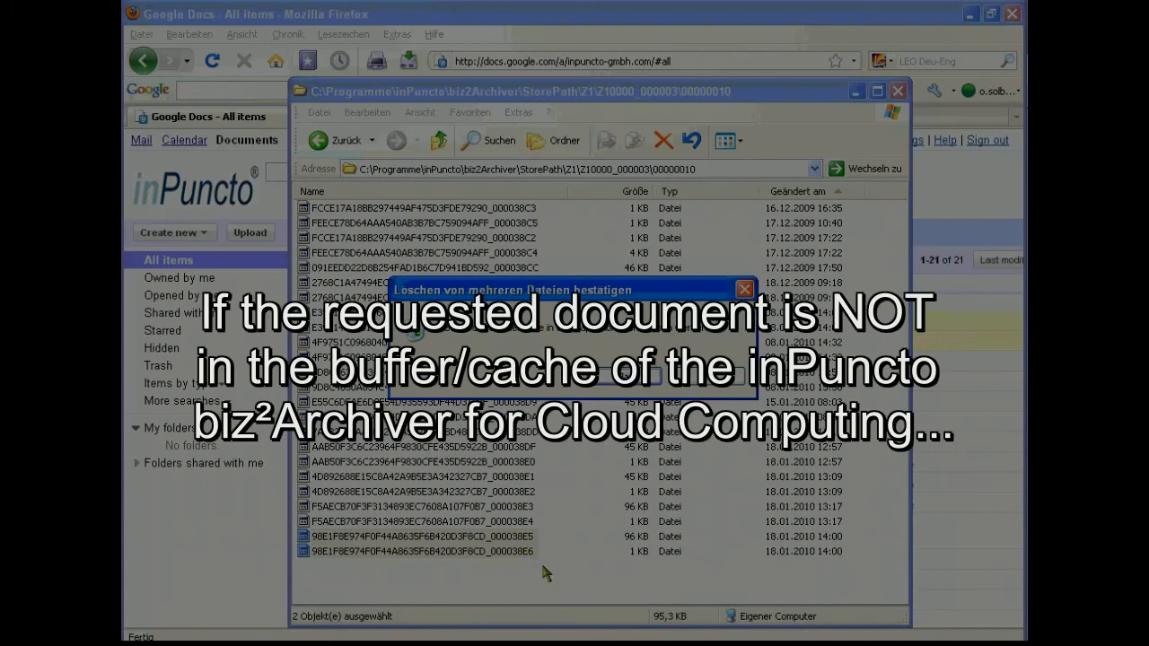
{"action": "mouse_move", "coordinate": [607, 390]}
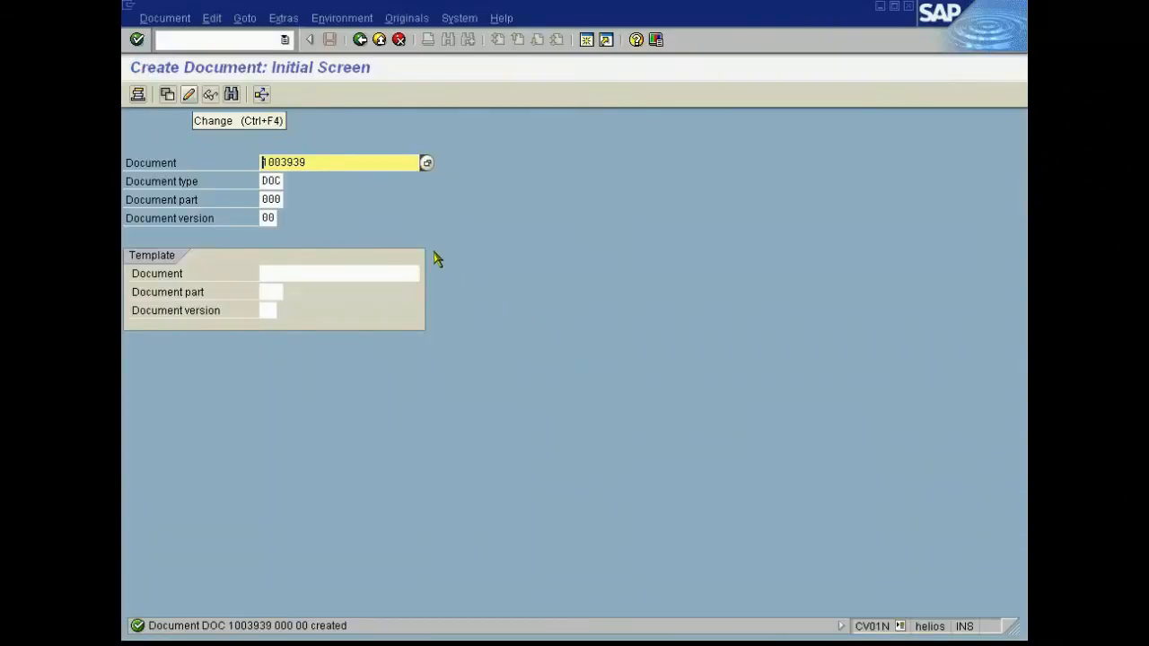
Switch document 1003939 into change mode
{"action": "left_click", "coordinate": [189, 94]}
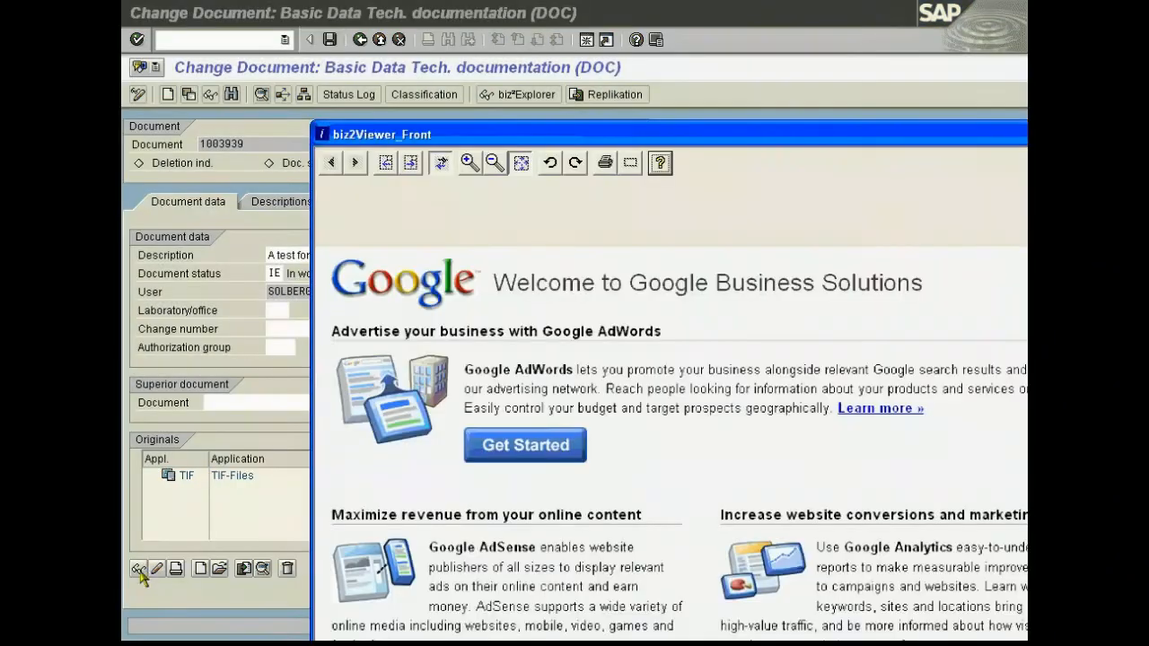
{"action": "mouse_move", "coordinate": [377, 242]}
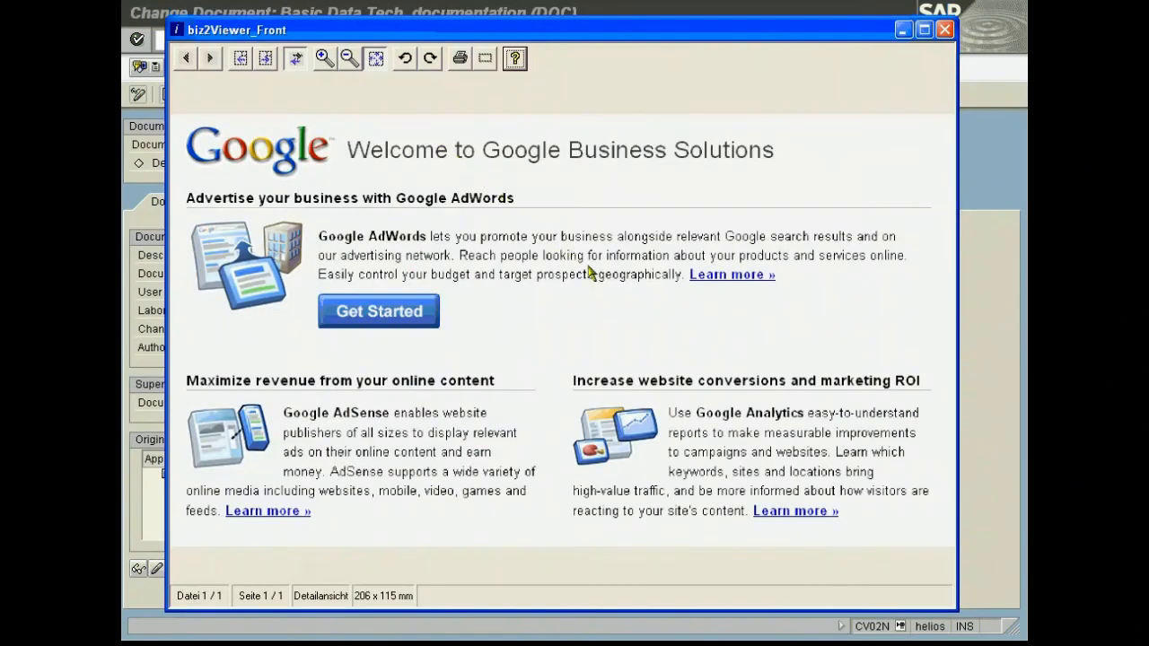
{"action": "mouse_move", "coordinate": [899, 563]}
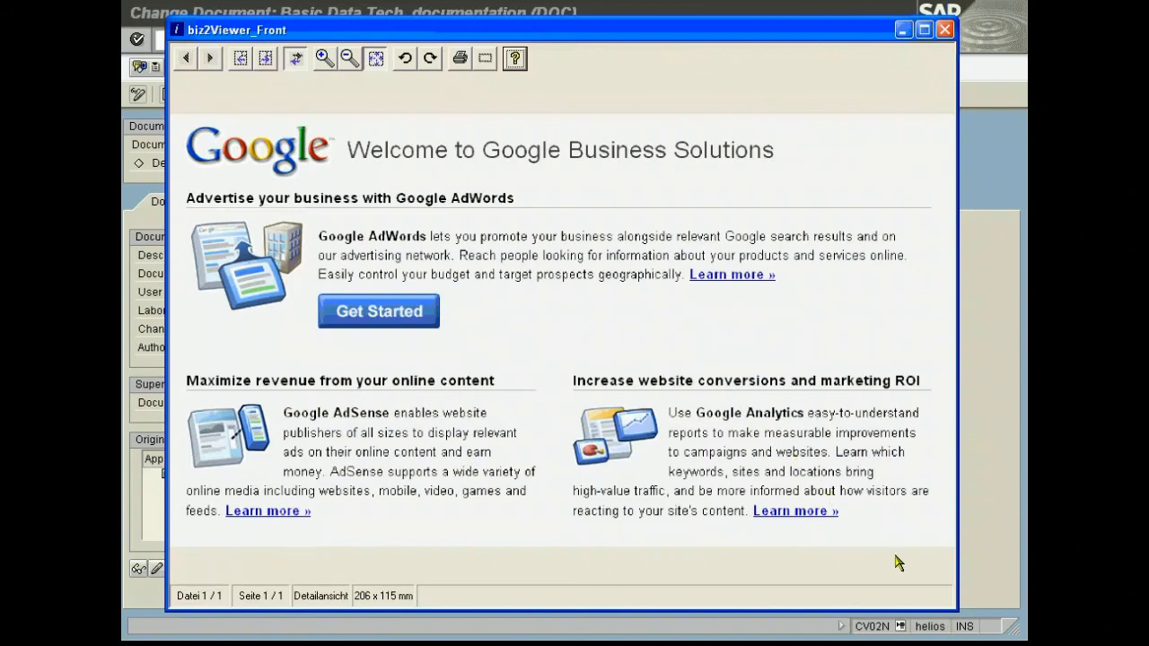
{"action": "mouse_move", "coordinate": [960, 399]}
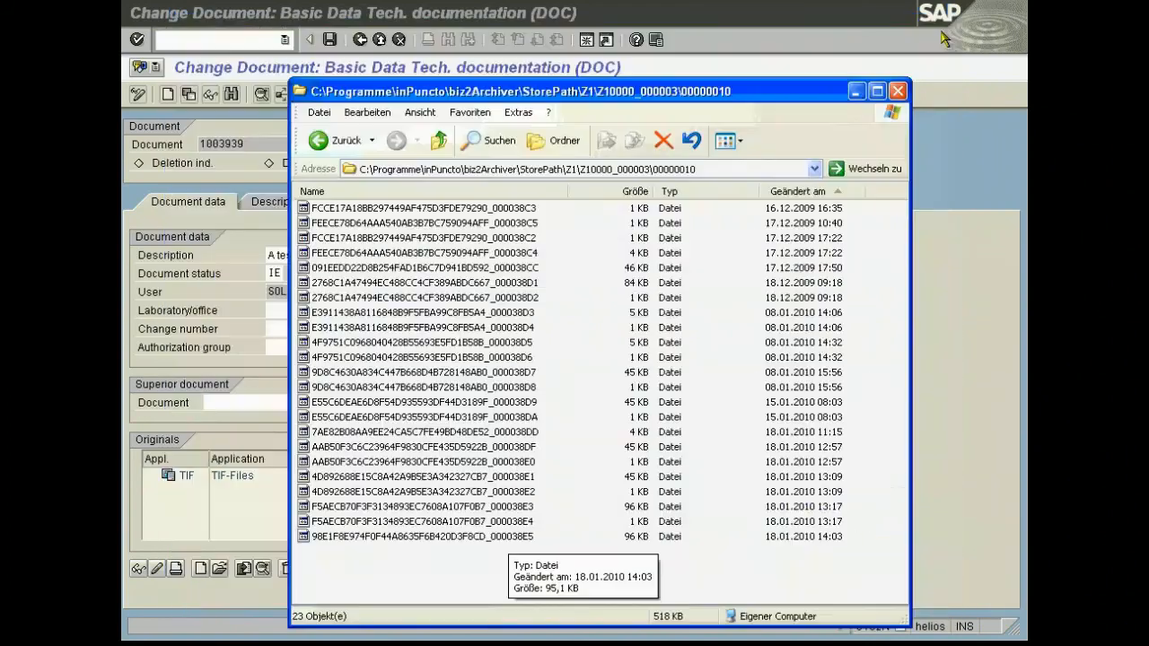
{"action": "mouse_move", "coordinate": [709, 325]}
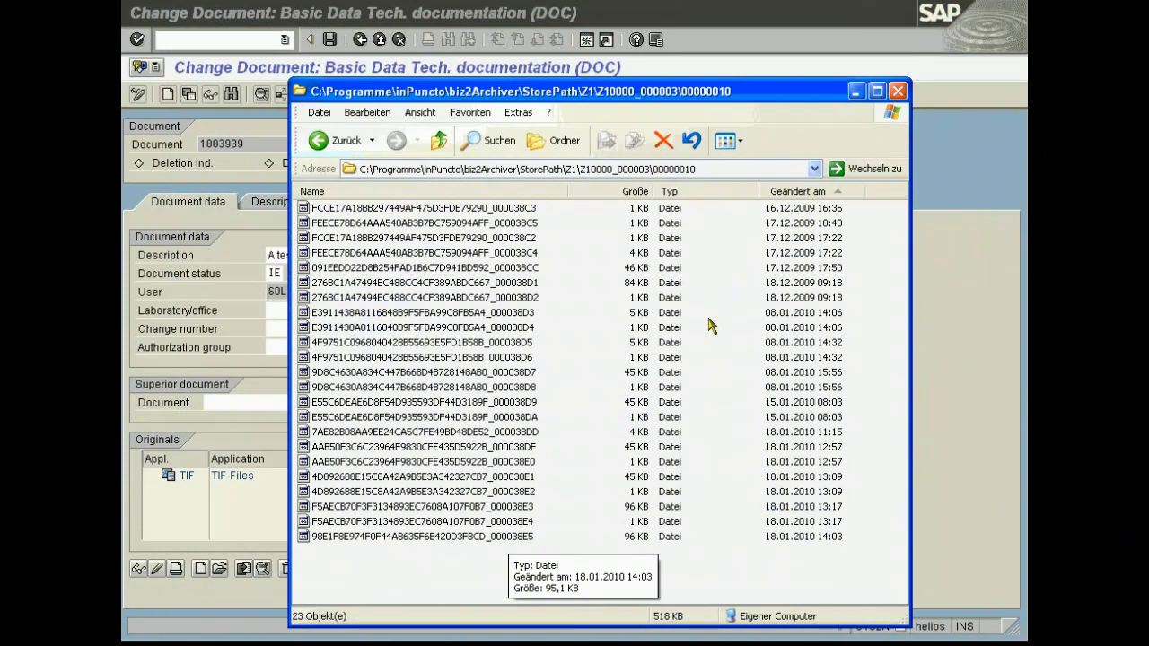
{"action": "mouse_move", "coordinate": [511, 546]}
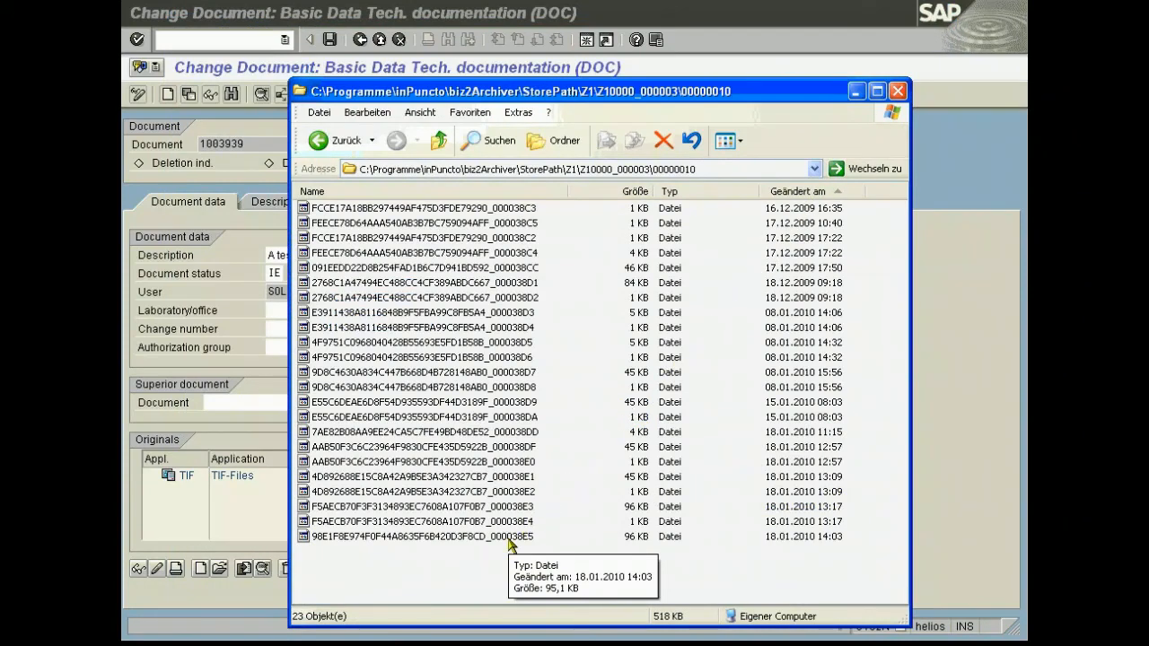